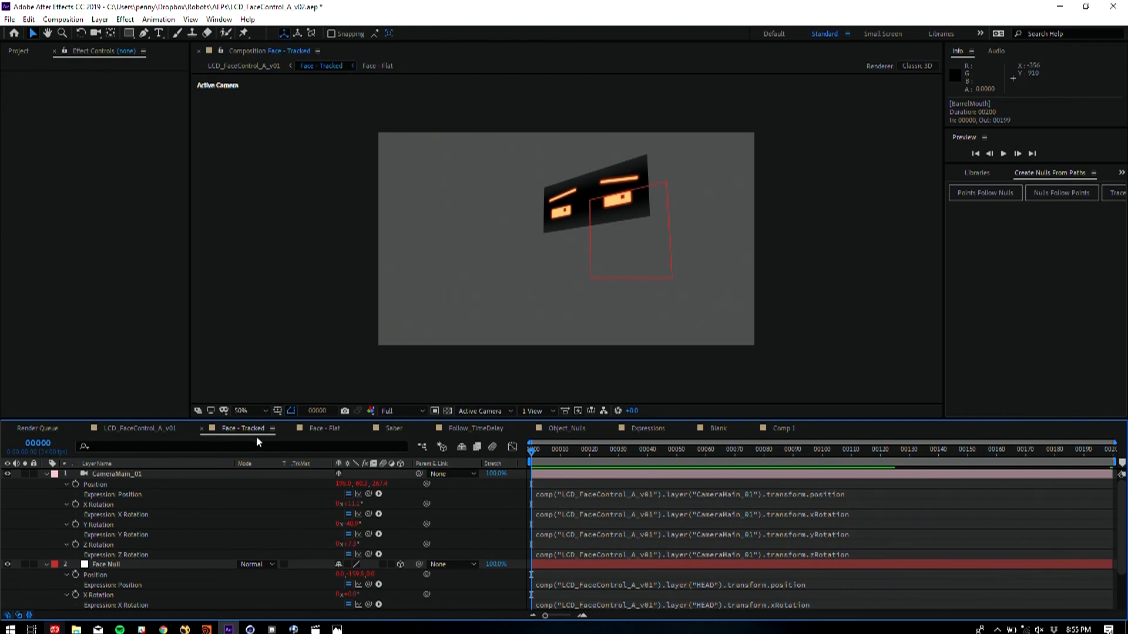
View the Face - Flat comp, then return to the main LCD_FaceControl_A_v01 comp
left_click(318, 428)
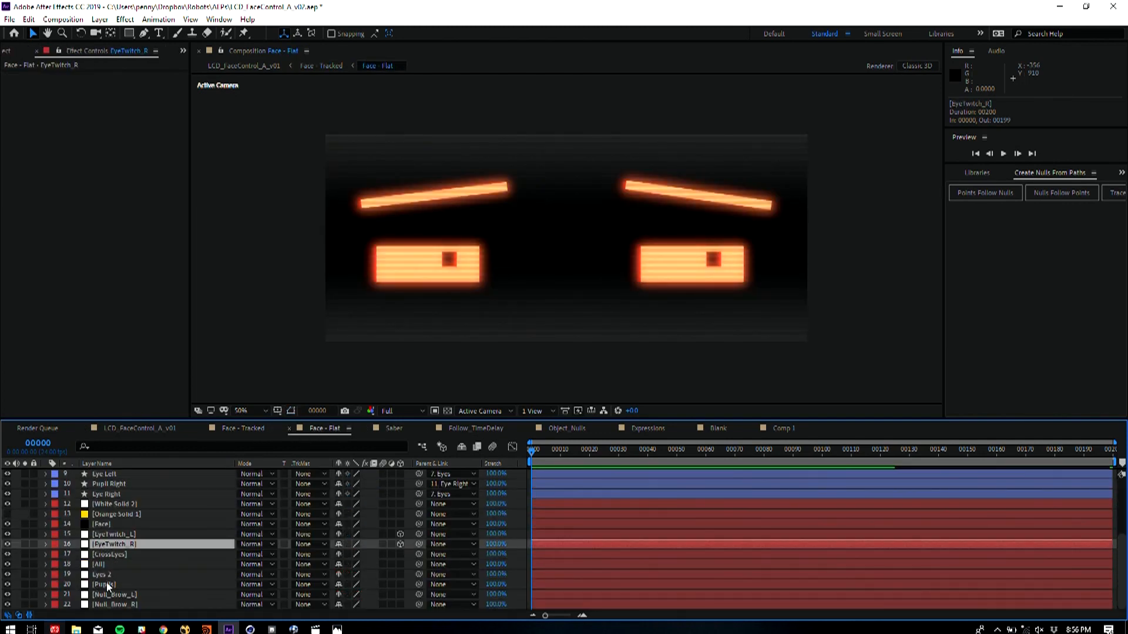
left_click(109, 555)
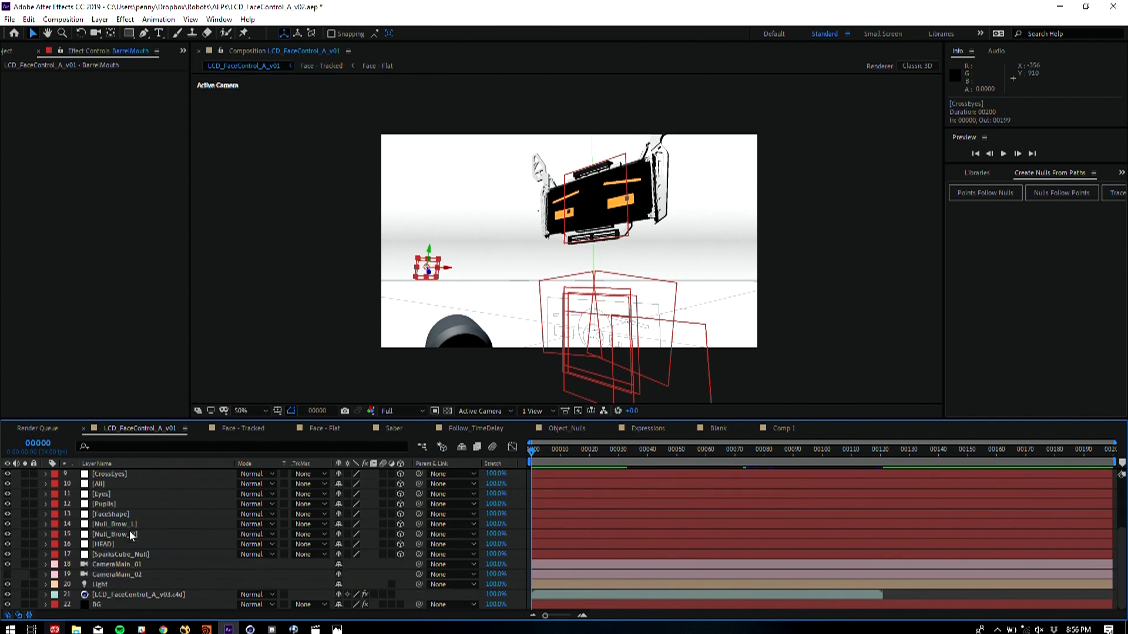
Switch to Cinema 4D and scroll the Object Manager to the face control hierarchy
key("alt+tab")
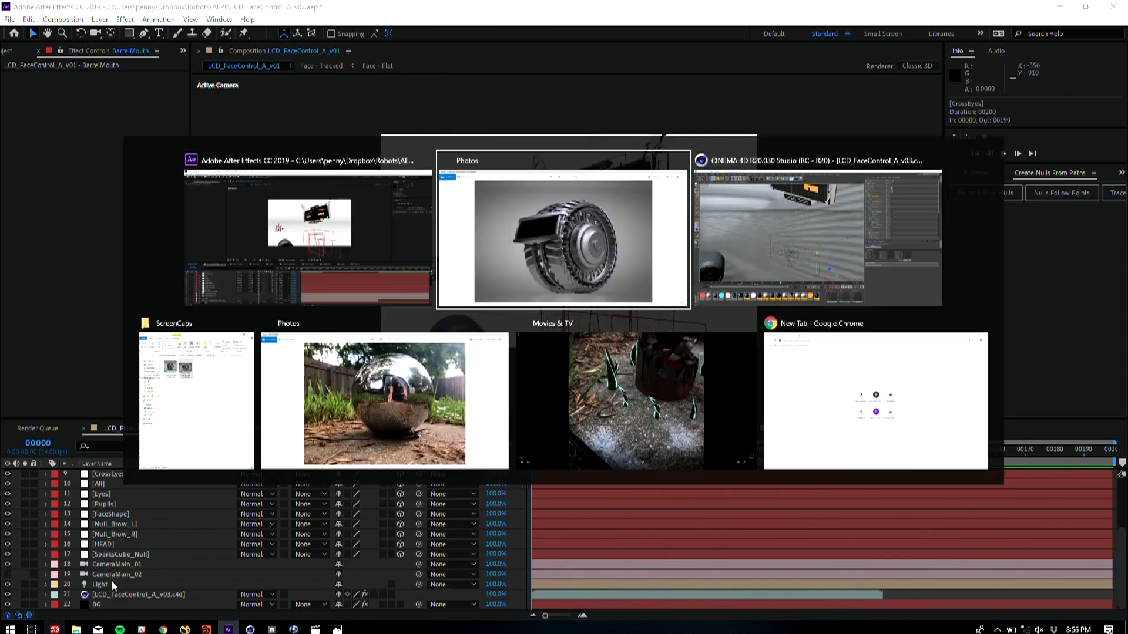
left_click(815, 230)
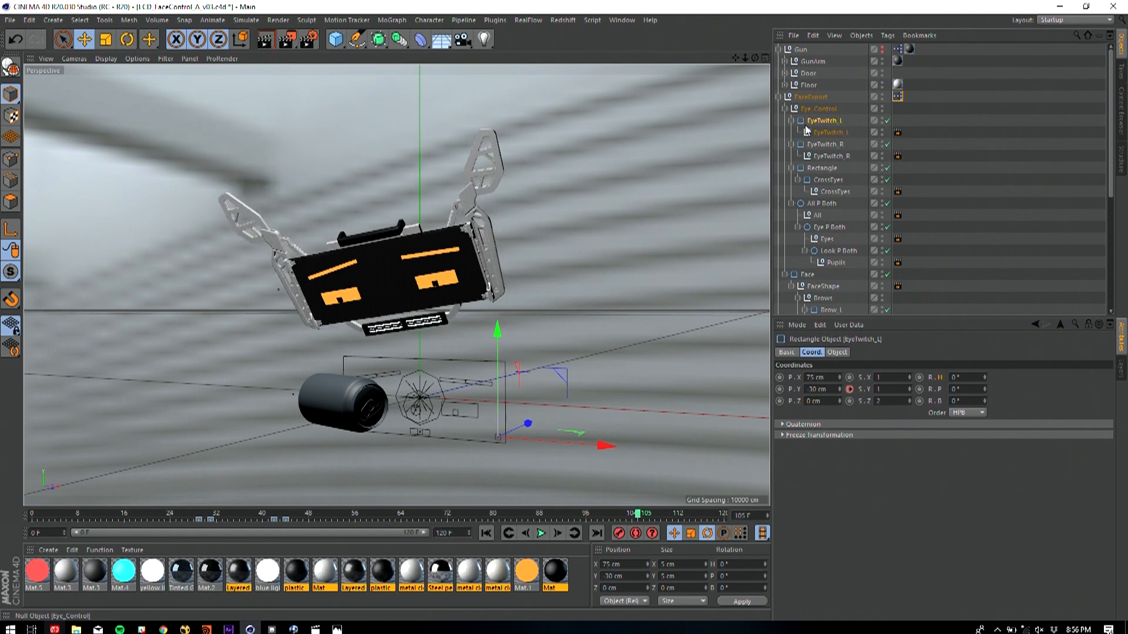
scroll("down", 3)
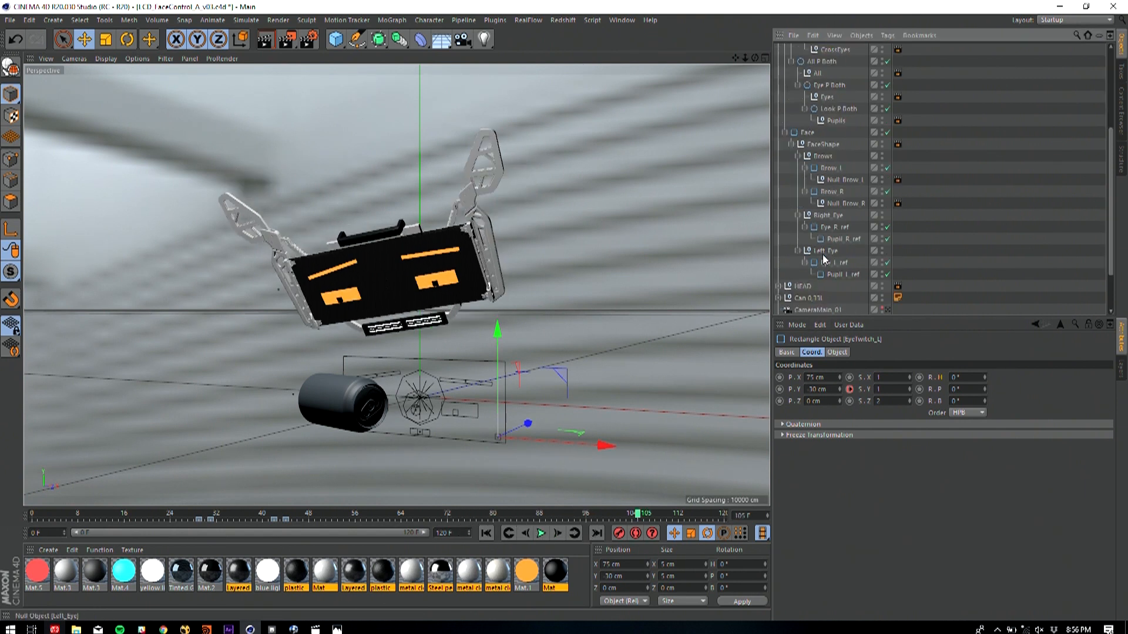
Select the HEAD null, then go back to After Effects
left_click(798, 285)
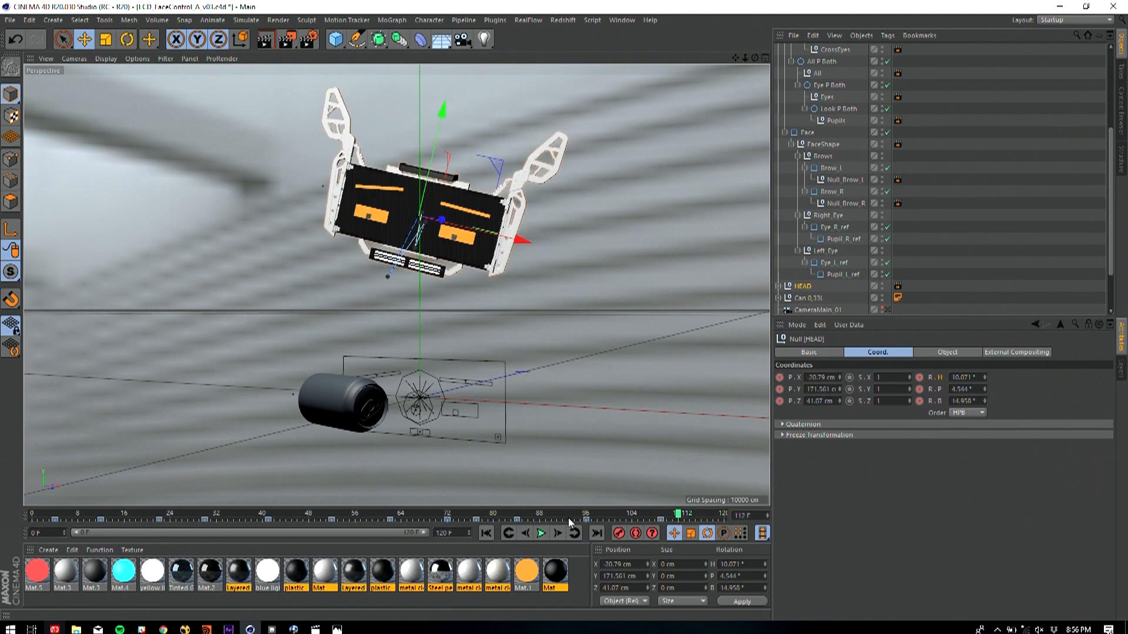
left_click(228, 629)
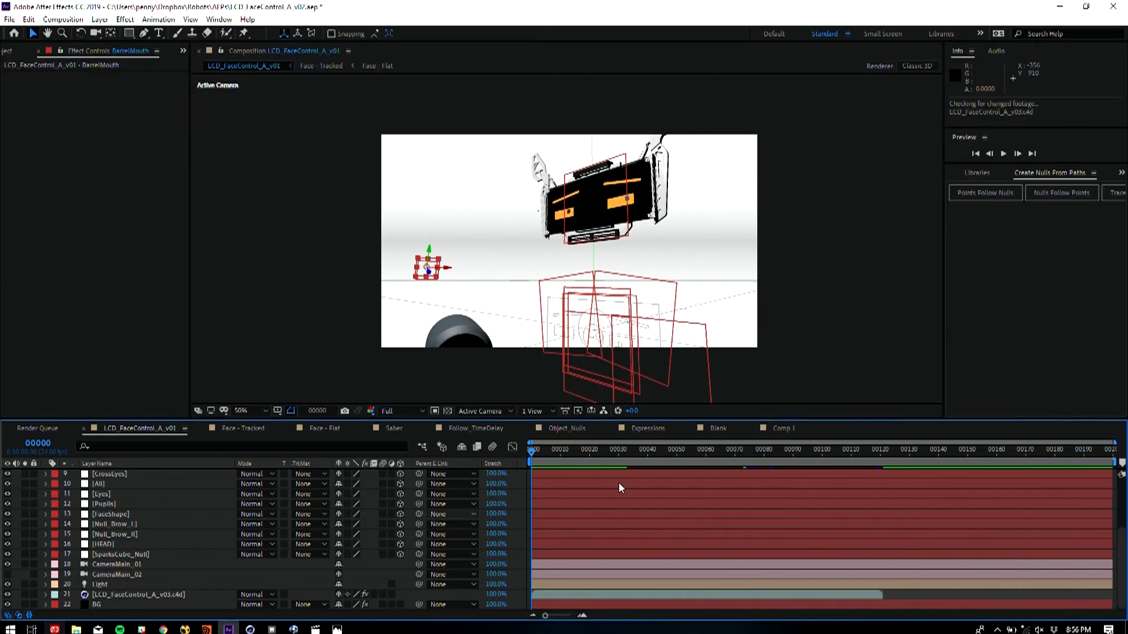